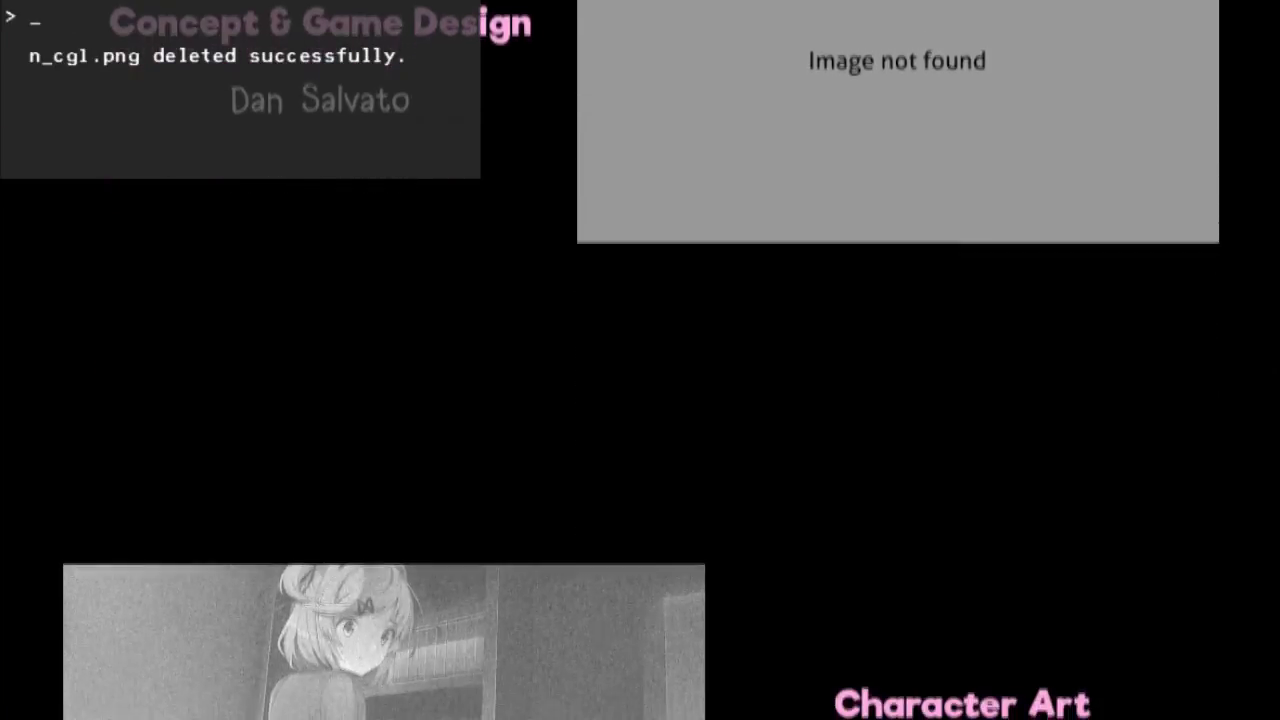
Scroll the credits up and back down as n_cg2.png is removed.
scroll(up, 3)
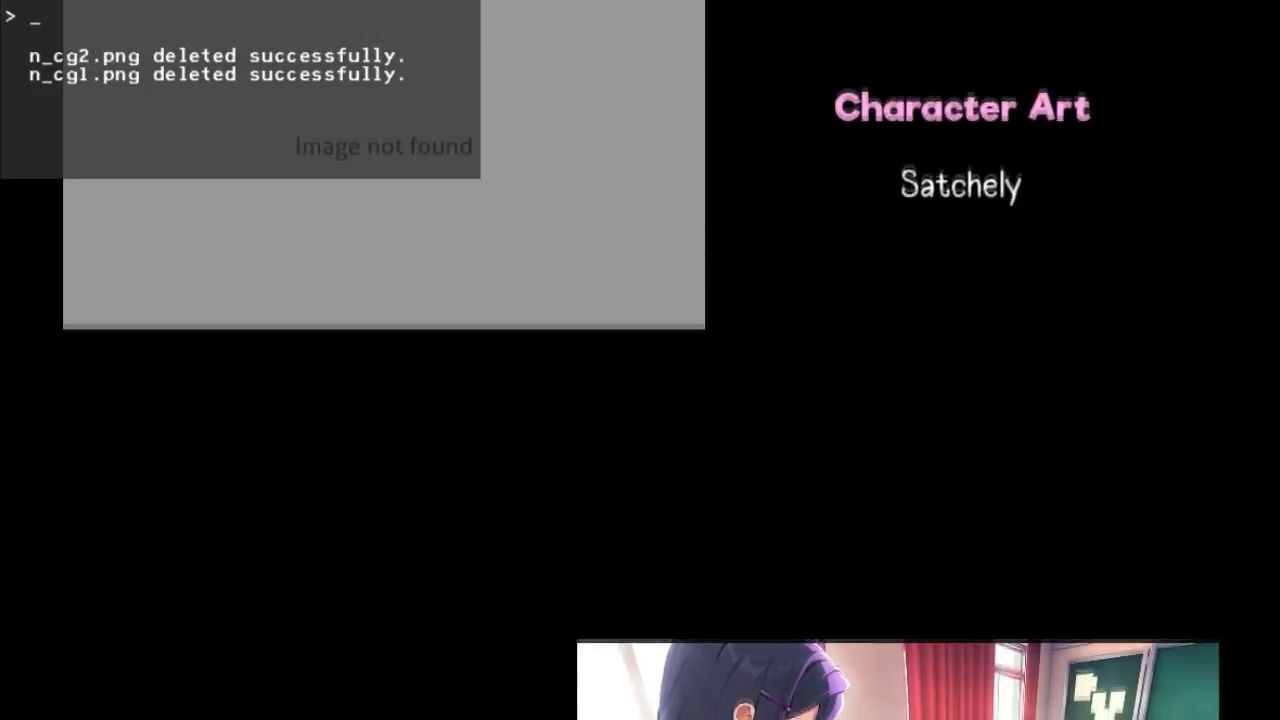
scroll(down, 3)
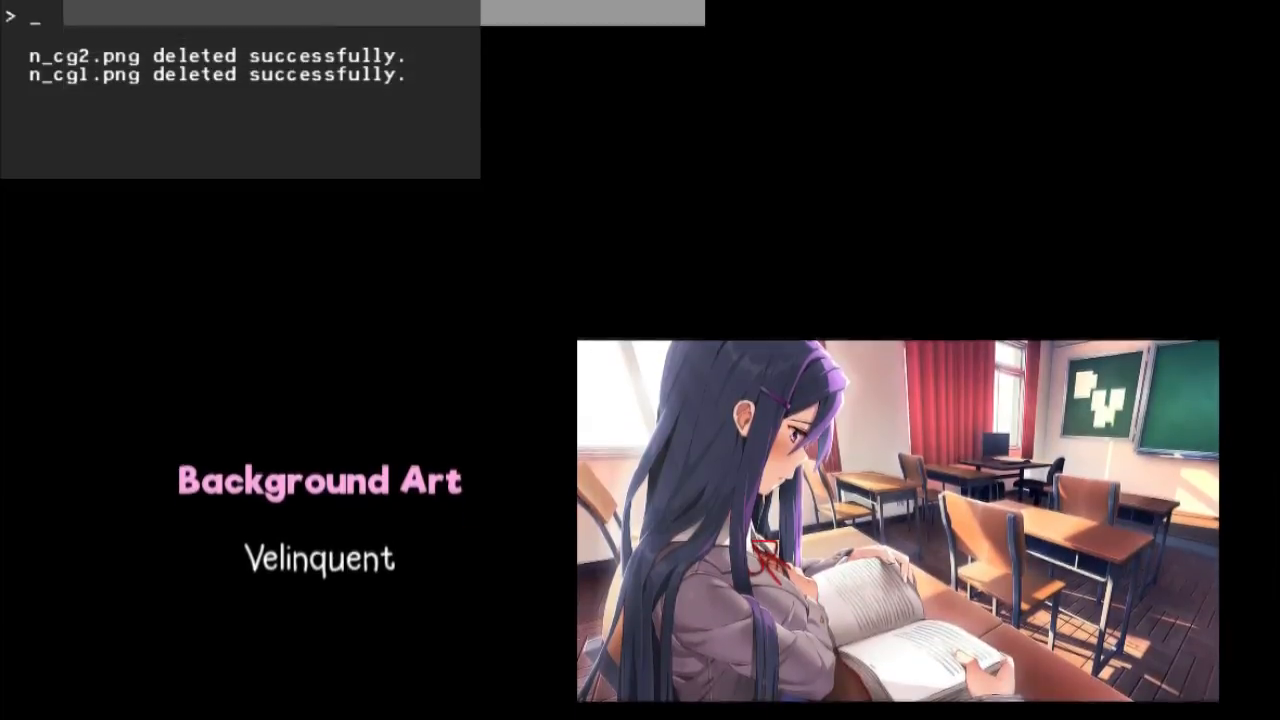
Delete y_cg1.png with os.remove, then begin the os.remove command for y_cg2.png.
text(os.remove("i)
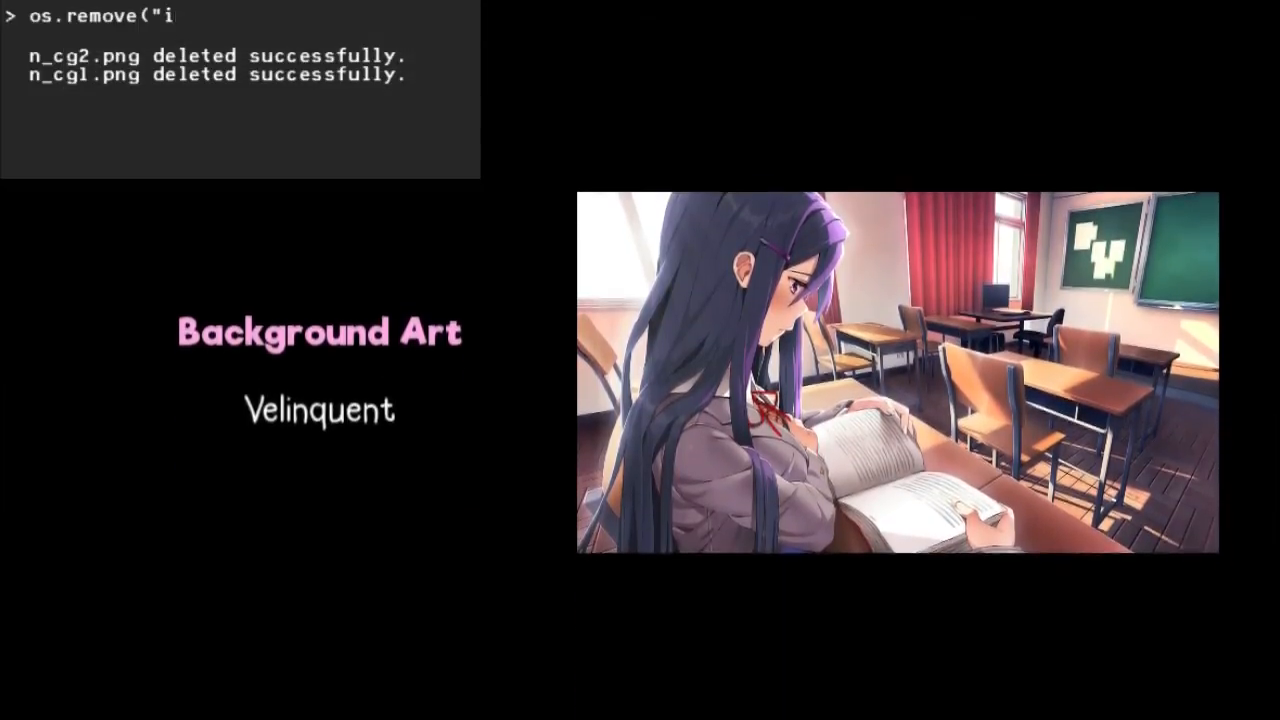
key(Return)
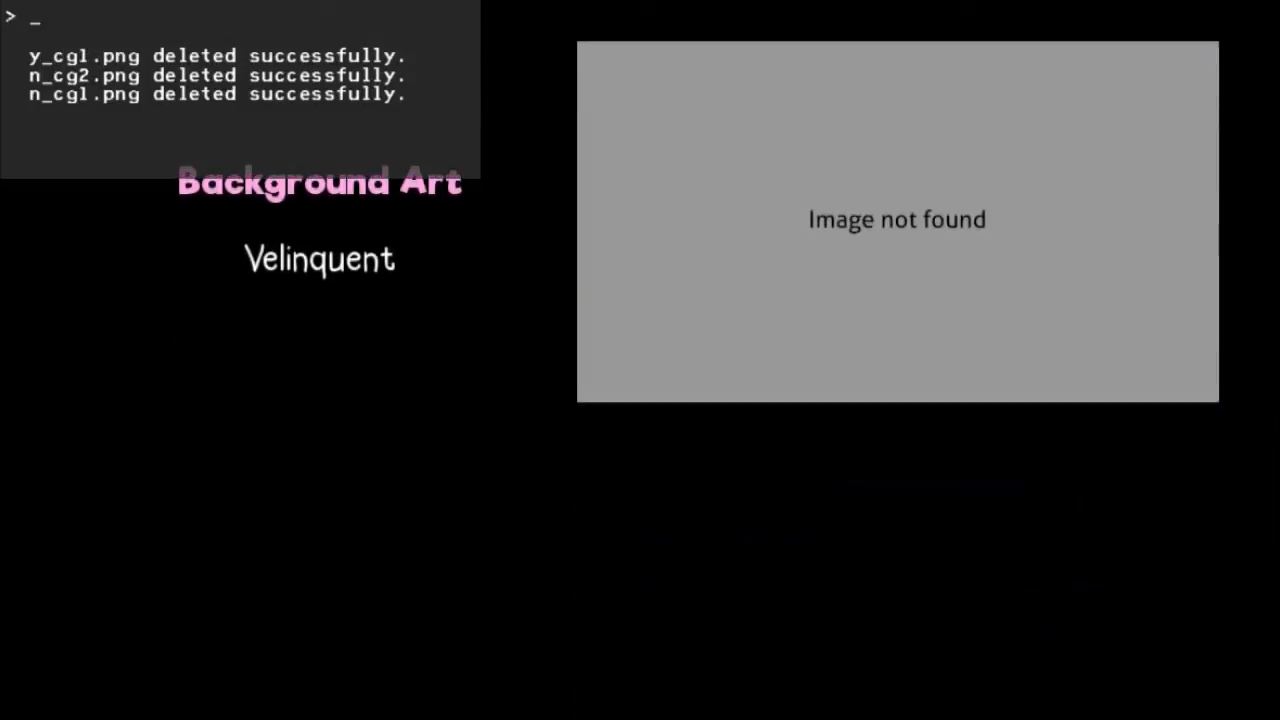
scroll(down, 3)
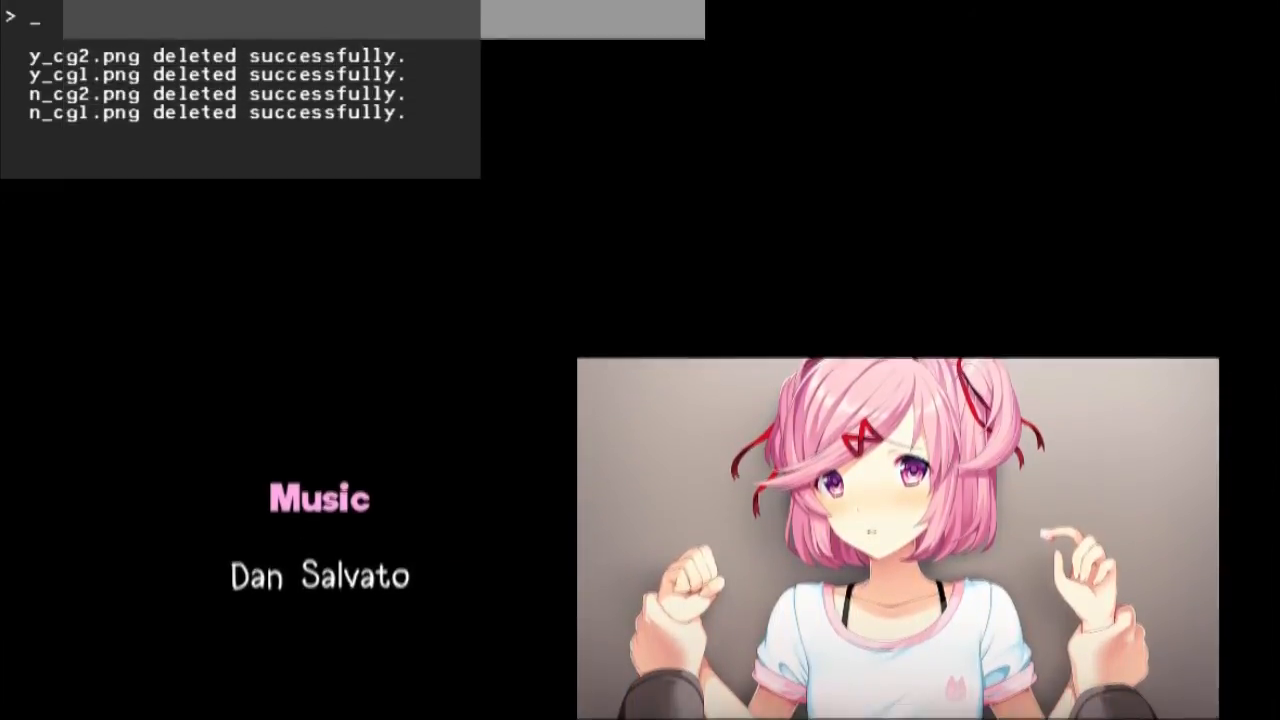
text(os.rem)
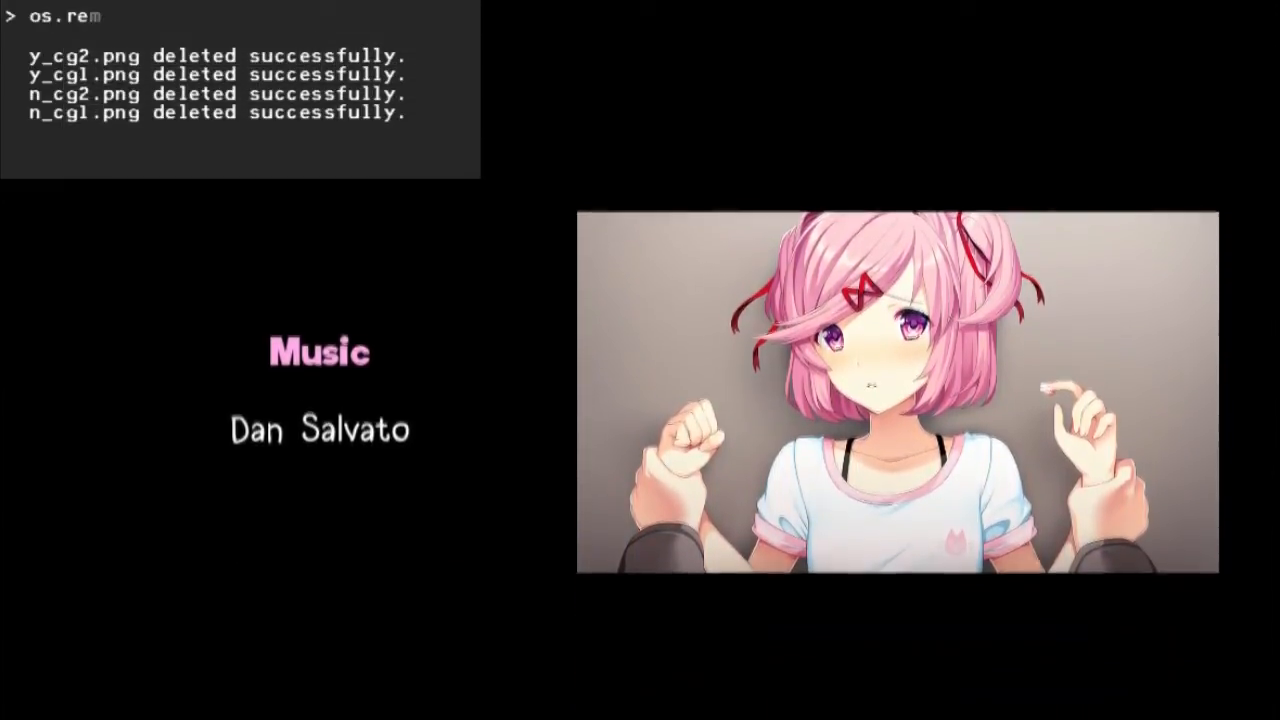